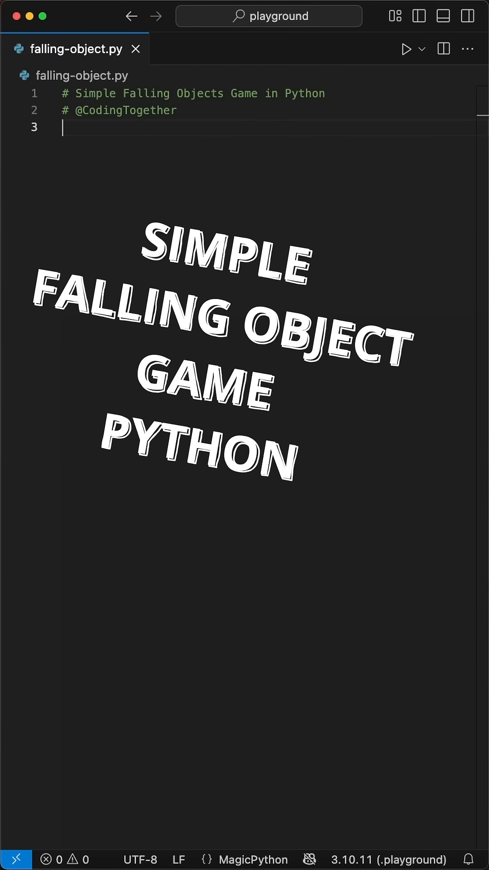
type("import pygame")
type("import random")
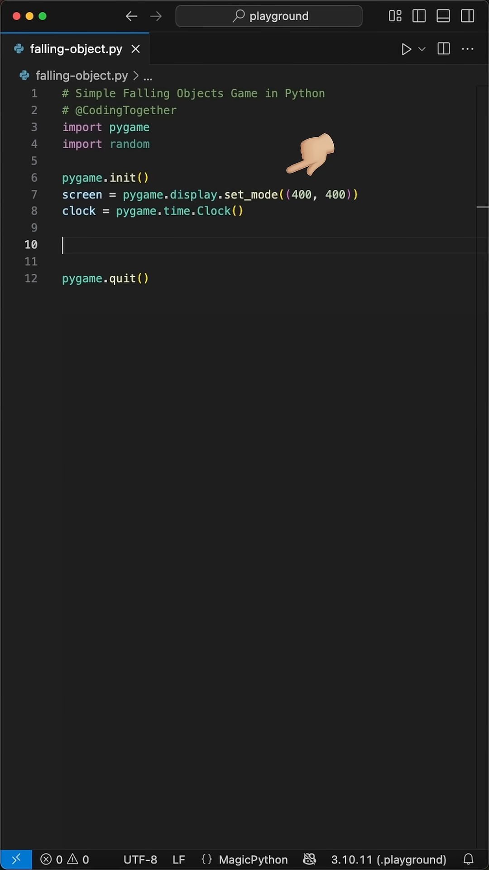
mouse_move(311, 167)
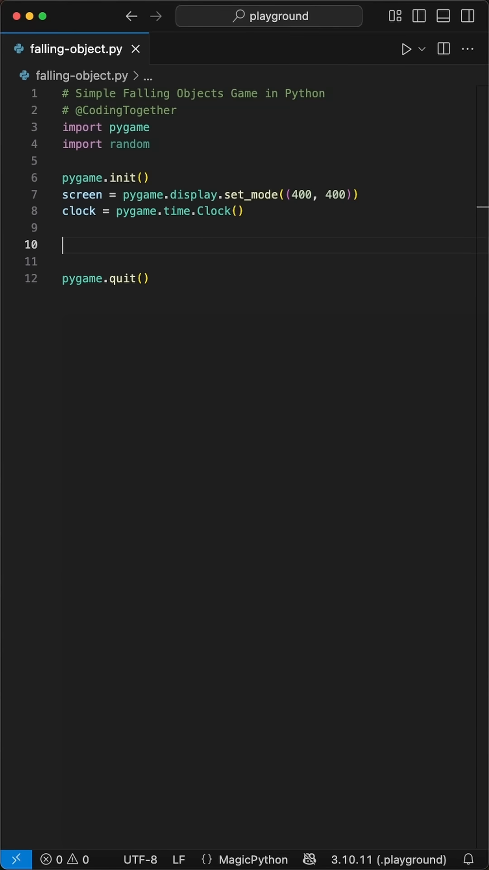
type("basket_width = 100")
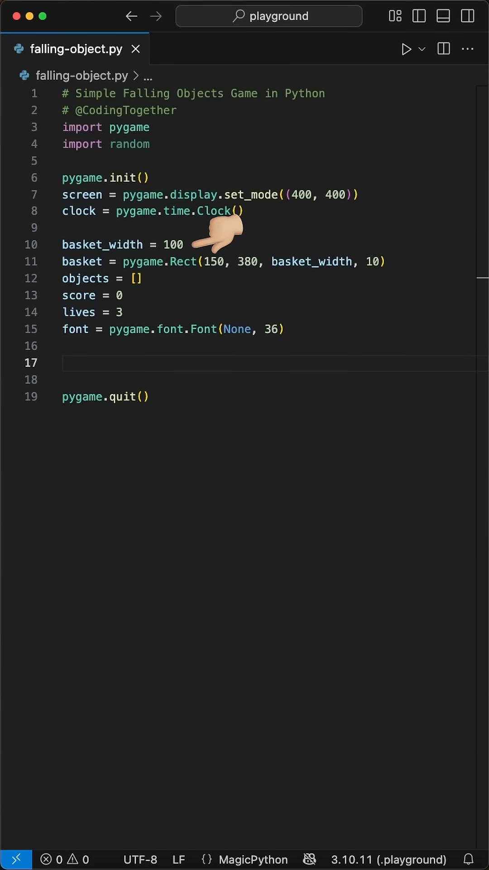
mouse_move(102, 294)
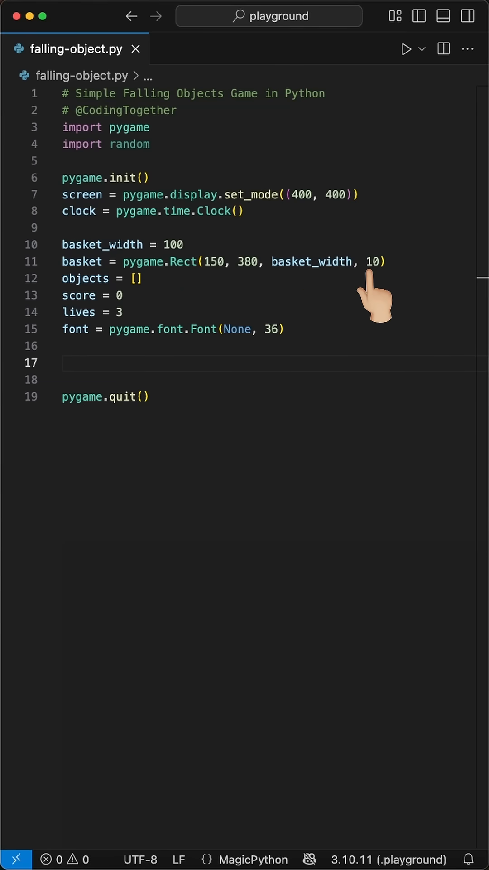
mouse_move(167, 300)
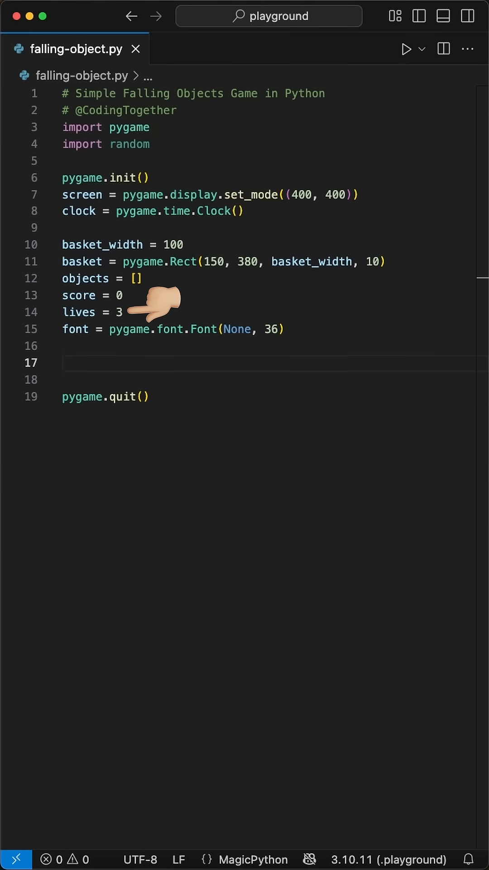
mouse_move(211, 366)
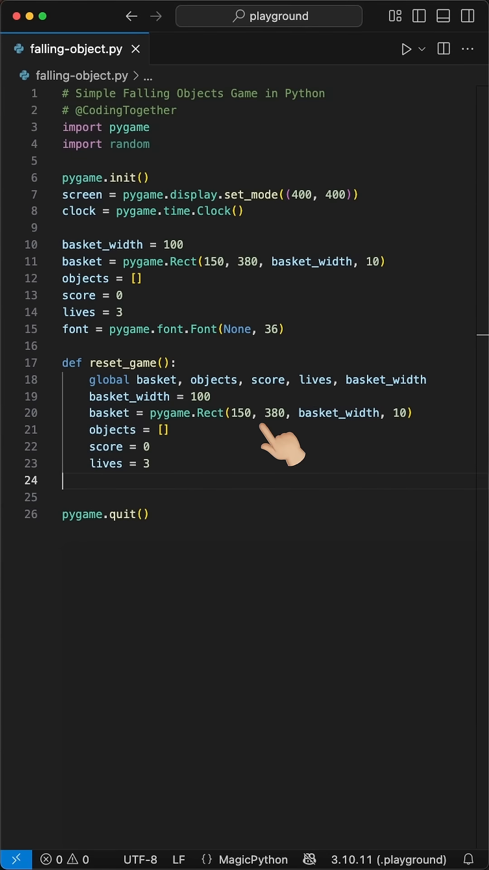
mouse_move(170, 413)
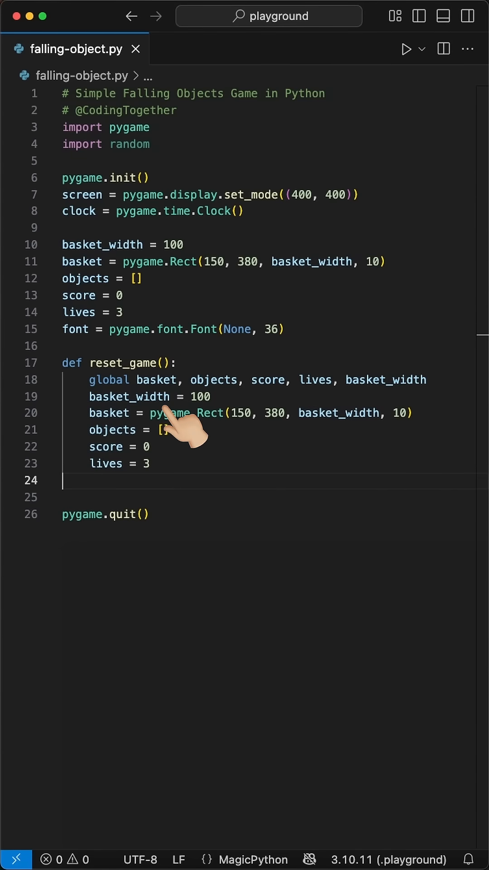
mouse_move(183, 439)
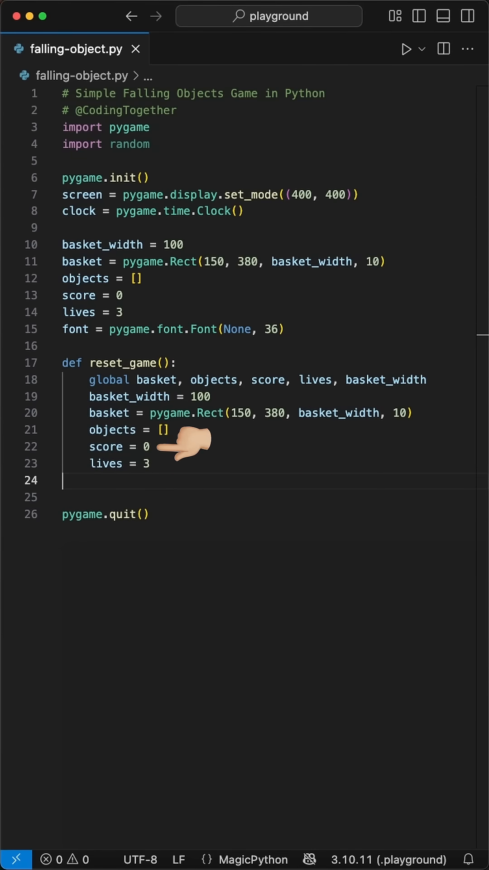
mouse_move(180, 459)
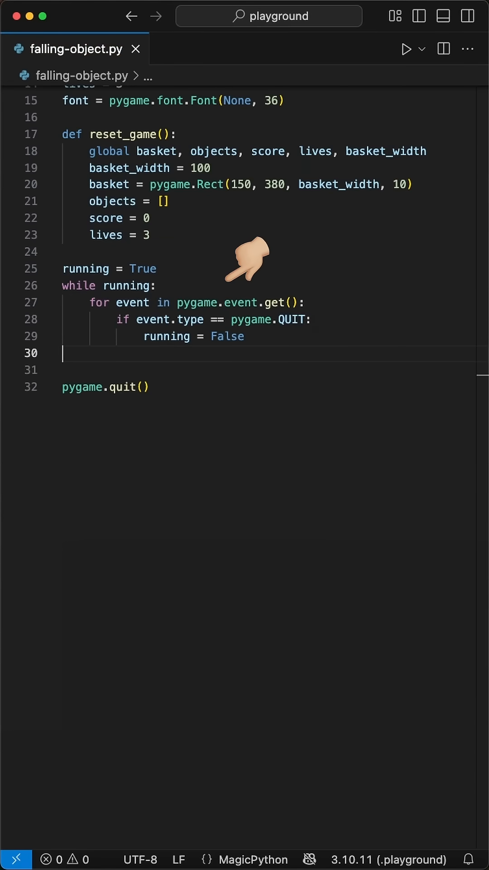
mouse_move(267, 291)
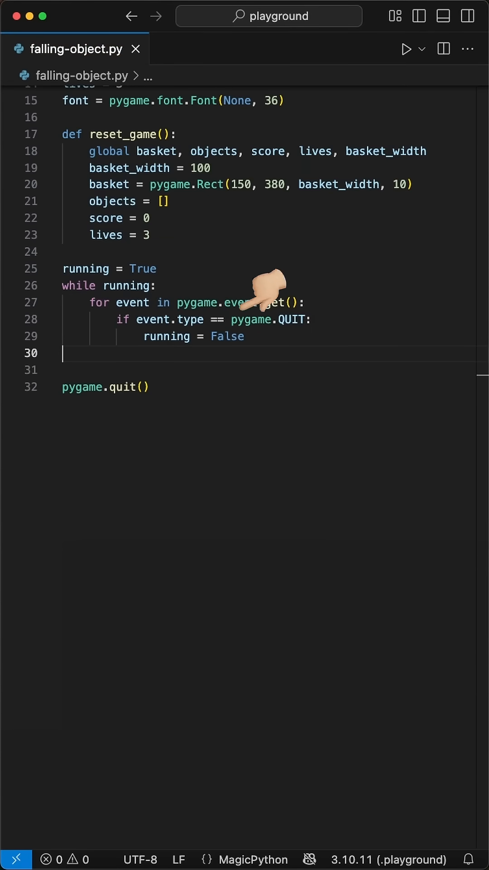
mouse_move(294, 358)
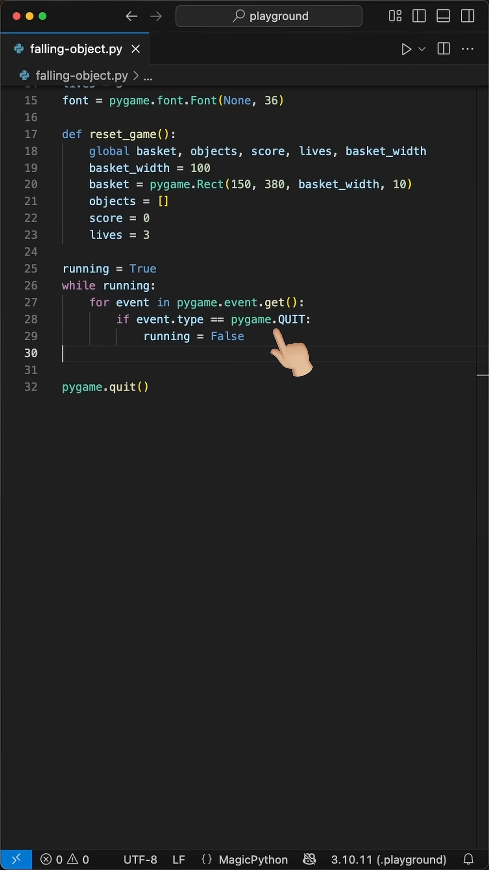
mouse_move(244, 369)
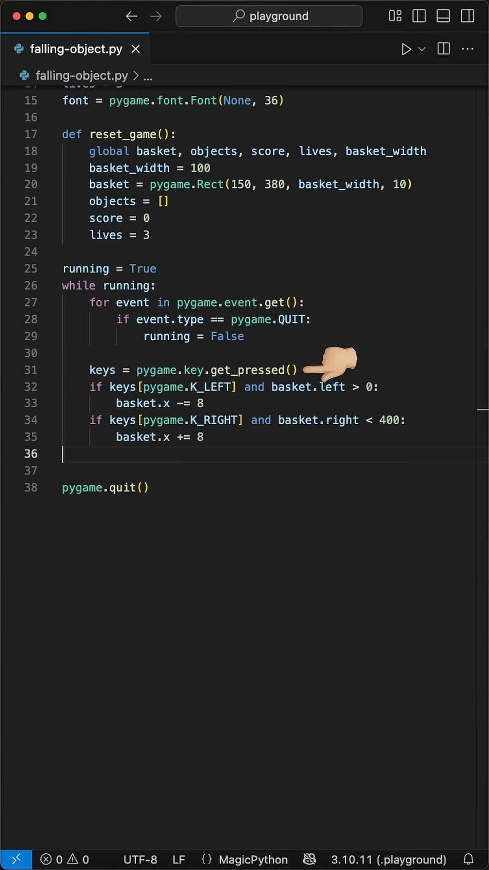
mouse_move(200, 389)
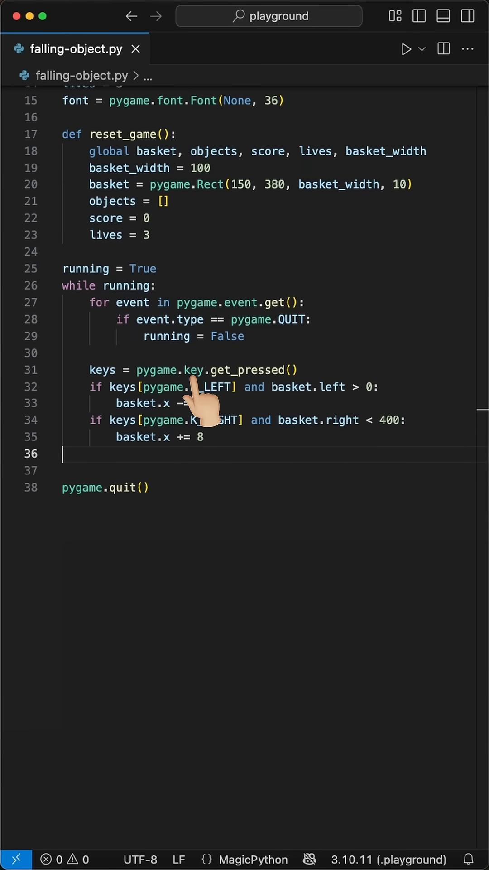
mouse_move(285, 338)
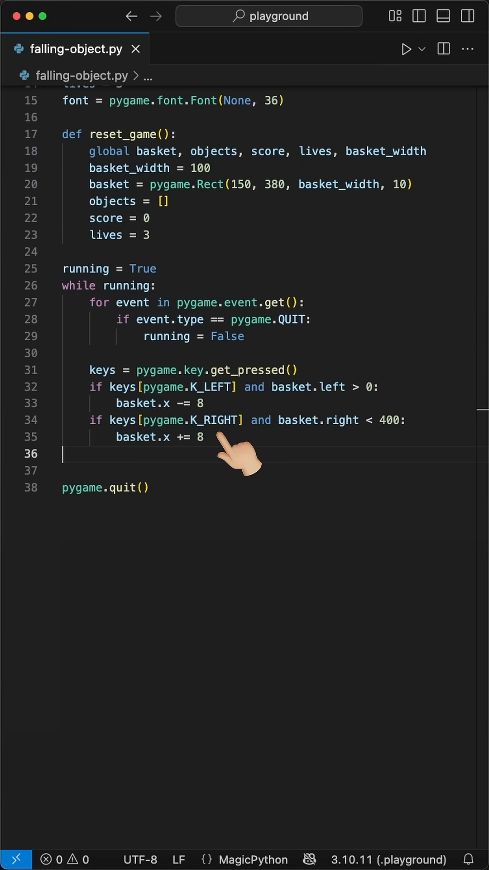
mouse_move(330, 455)
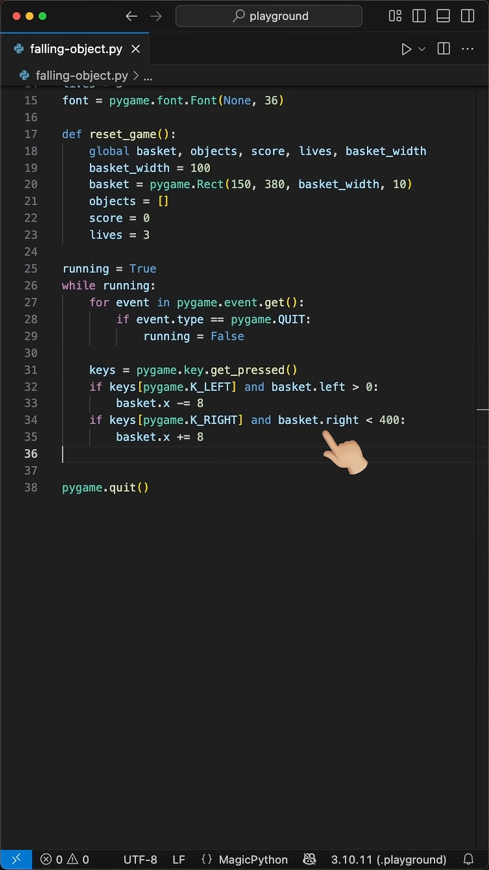